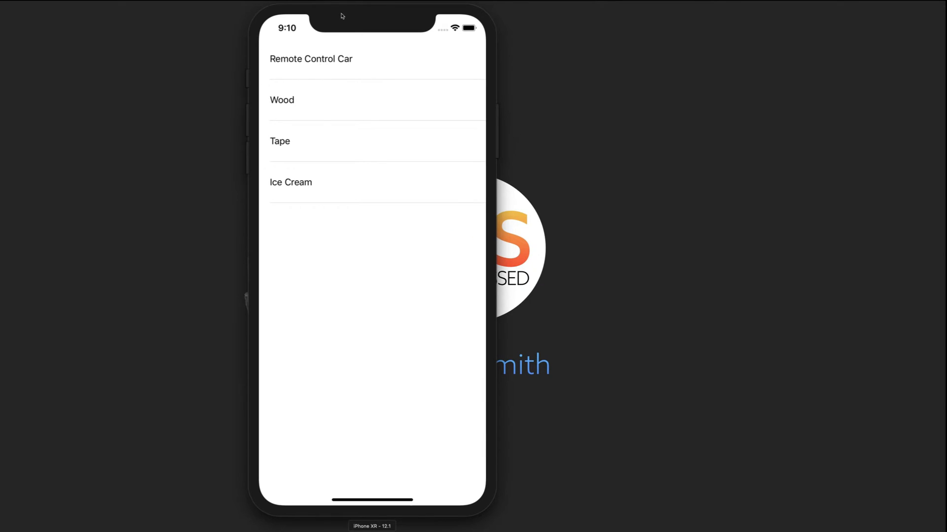
{"action": "mouse_move", "coordinate": [364, 138]}
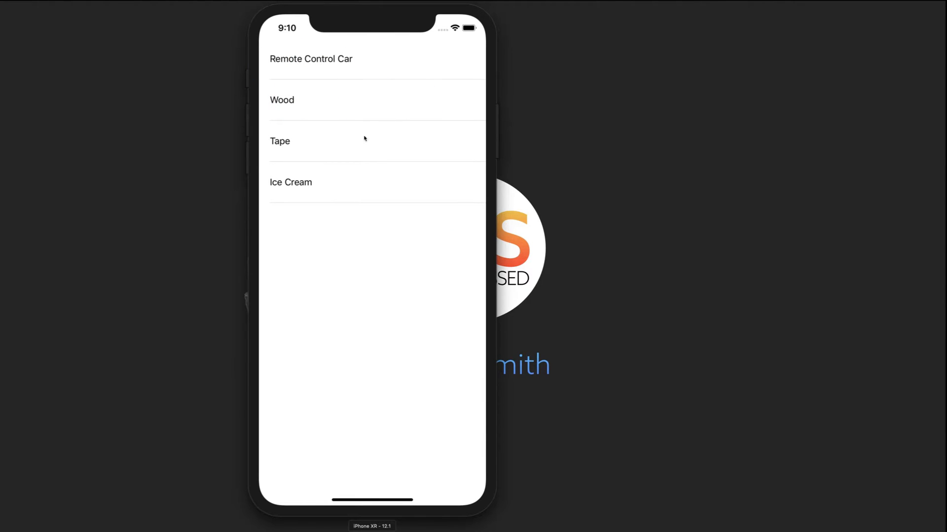
Make canEditRowAt return true so every table row is editable.
{"action": "left_click", "coordinate": [346, 185]}
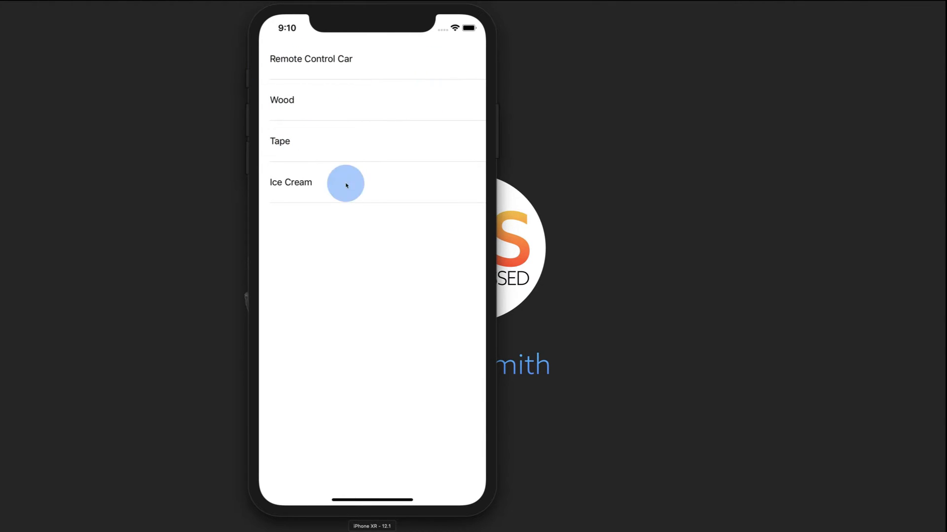
{"action": "key", "text": "cmd+tab"}
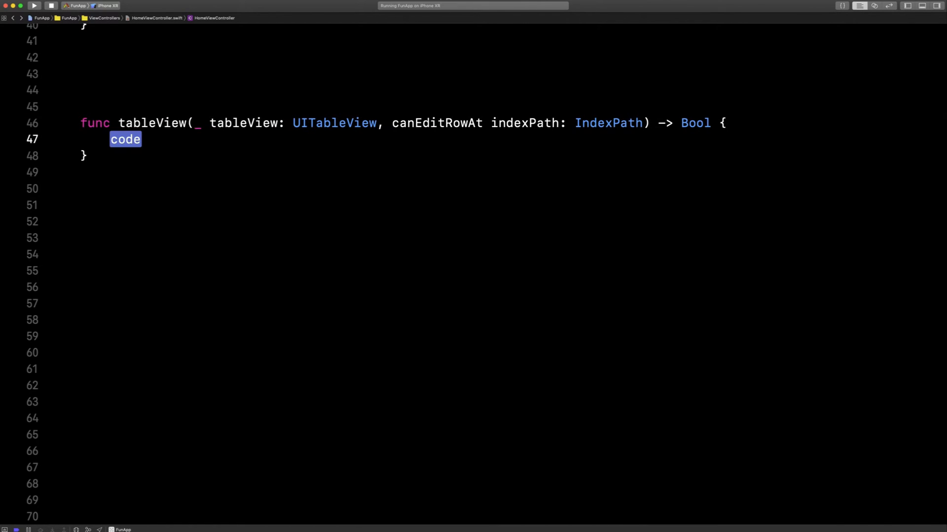
{"action": "type", "text": "return true"}
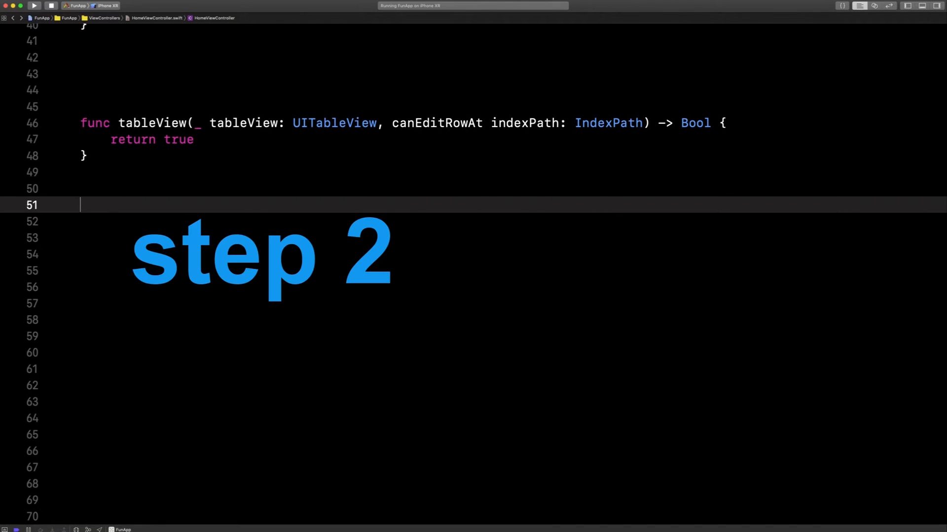
Add commit editingStyle: if editingStyle == .delete, call thingsToBuy.remove(at: indexPath.row).
{"action": "type", "text": "commiteditingStyle: UITableViewCell.EditingStyle, forRowAt indexPath: IndexPath) {"}
{"action": "type", "text": "if edi"}
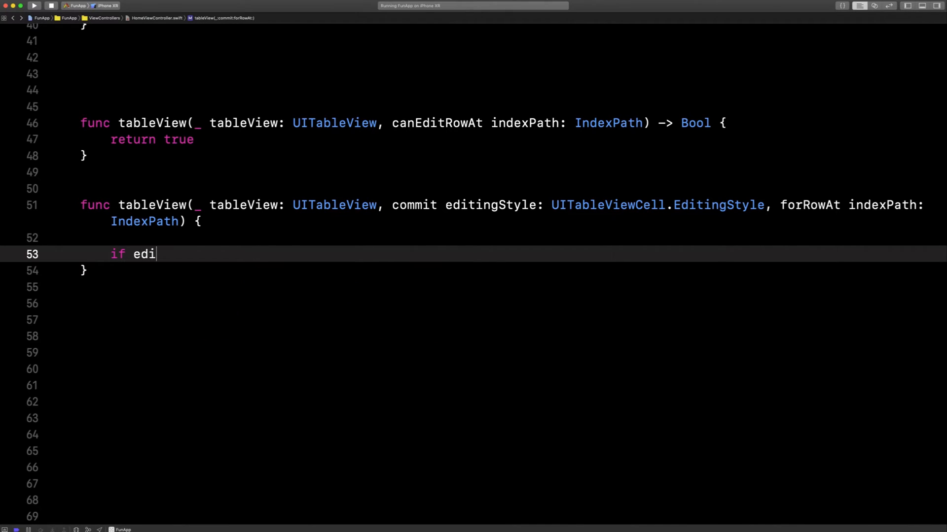
{"action": "type", "text": "tingStyle == .delete {"}
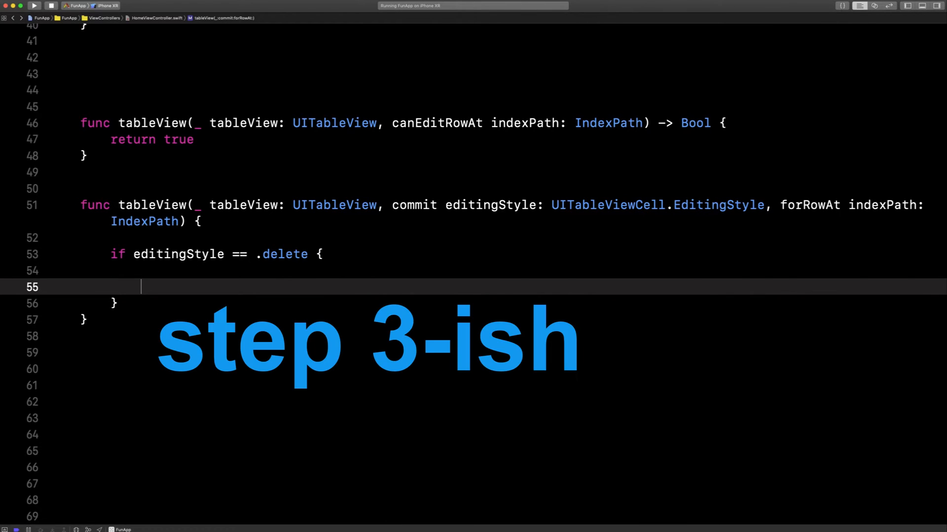
{"action": "type", "text": "thingsToBuy.remove(at: Int"}
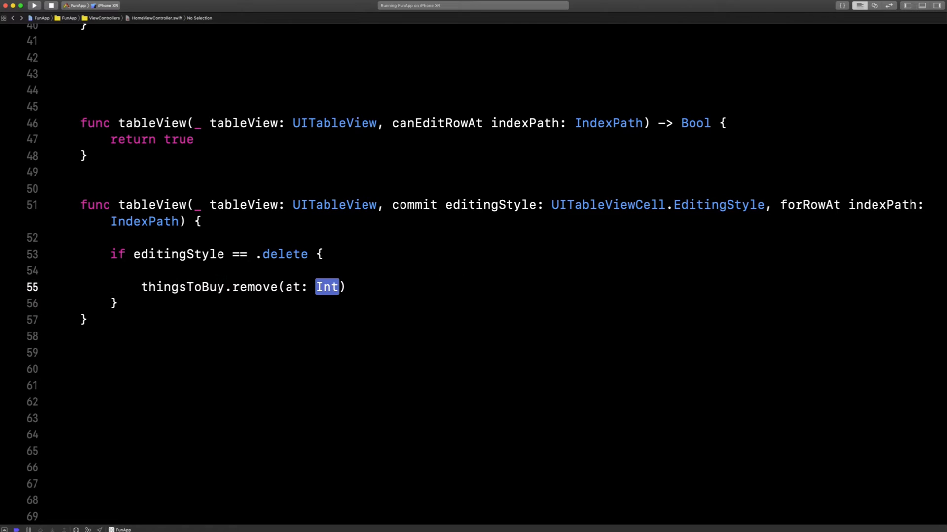
{"action": "type", "text": "indexPath.row"}
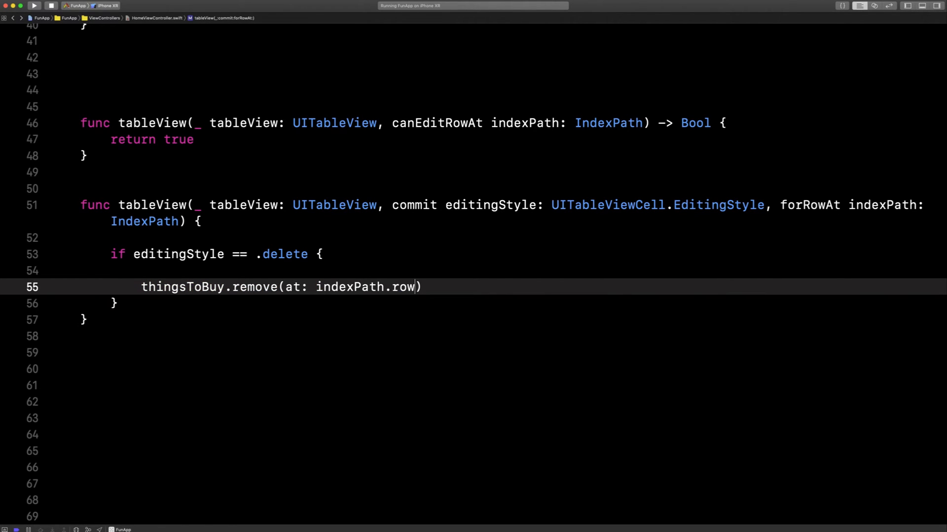
{"action": "key", "text": "return"}
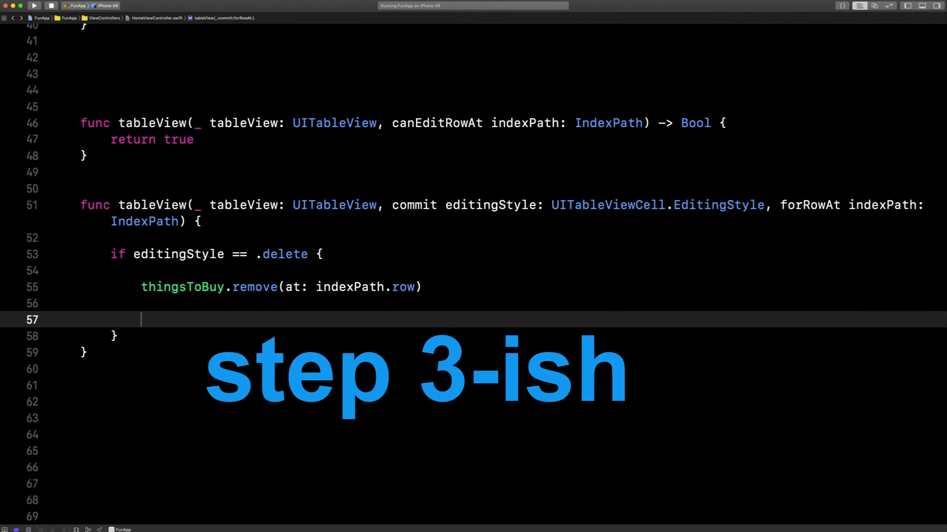
Call tableView.deleteRows(at: [indexPath], with: .automatic), then build and run with Cmd+R.
{"action": "type", "text": "tableView.r"}
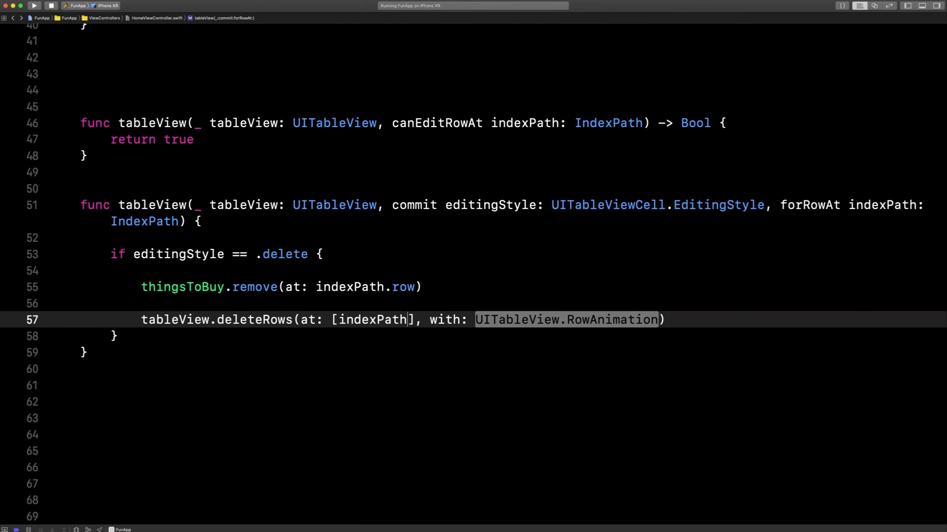
{"action": "type", "text": ".aut"}
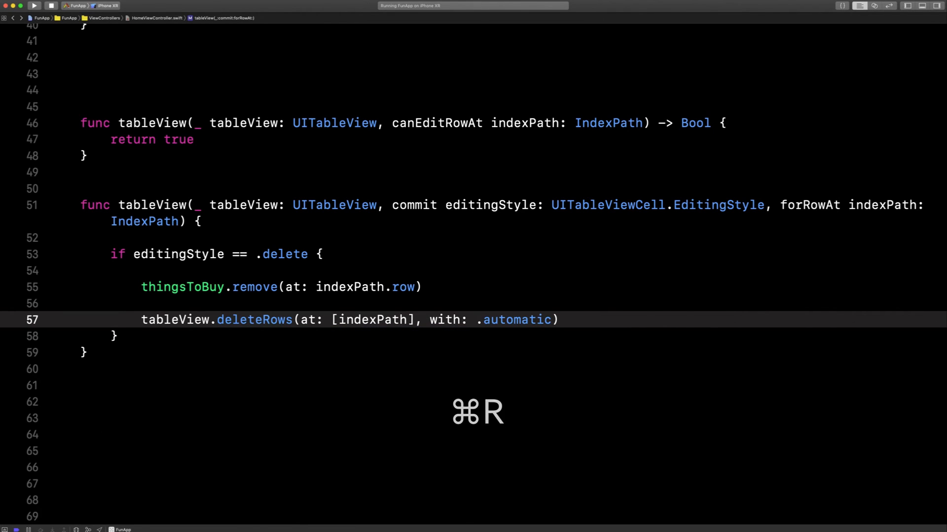
{"action": "key", "text": "cmd+r"}
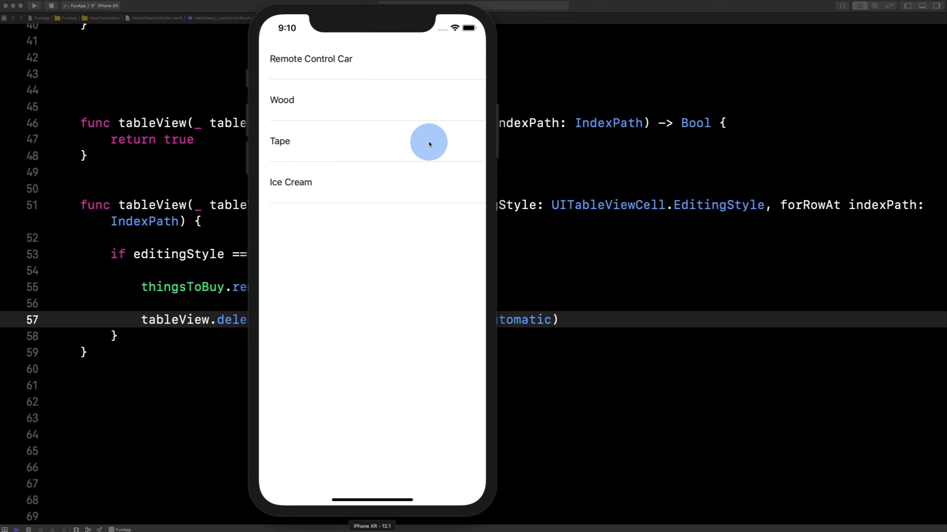
Swipe-delete the Tape row, leaving Remote Control Car, Wood and Ice Cream.
{"action": "left_click", "coordinate": [429, 141]}
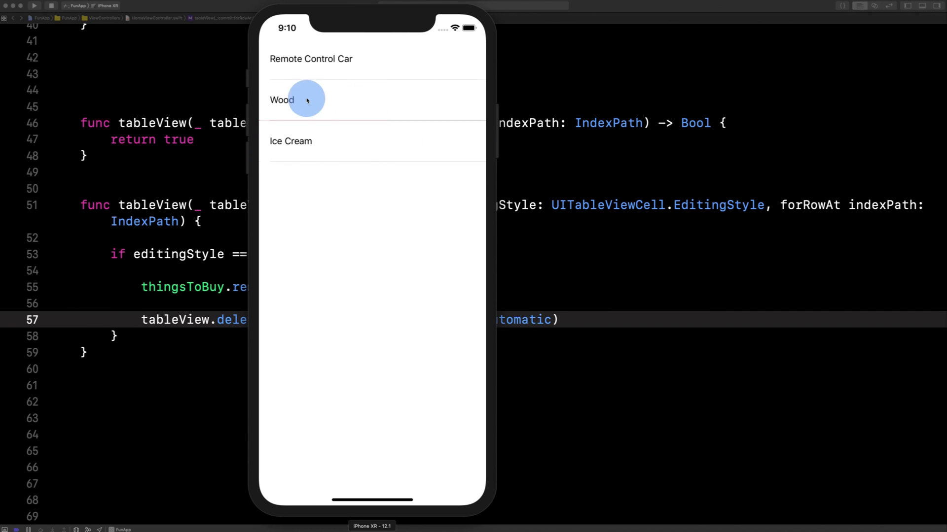